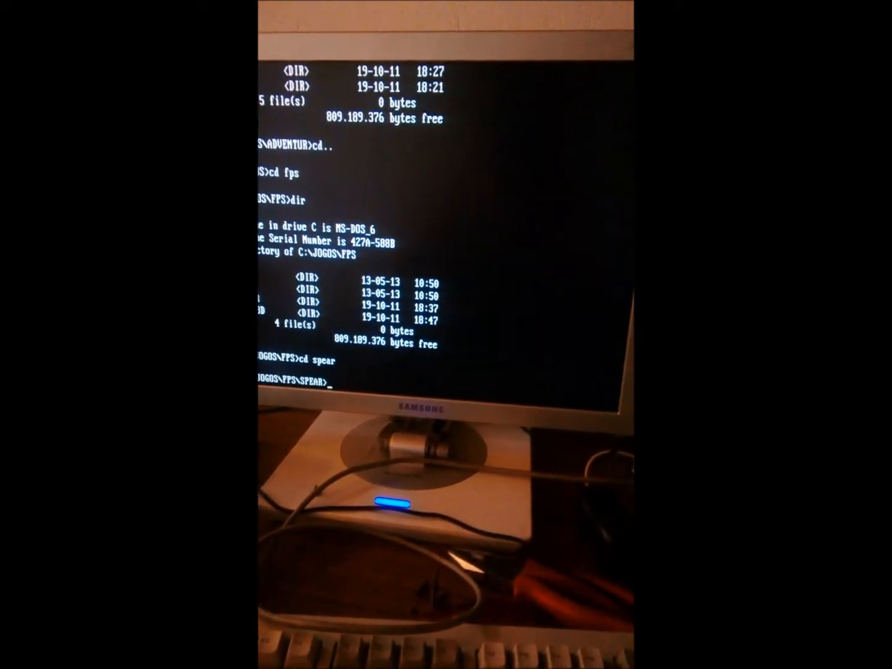
{"action": "type", "text": "cd"}
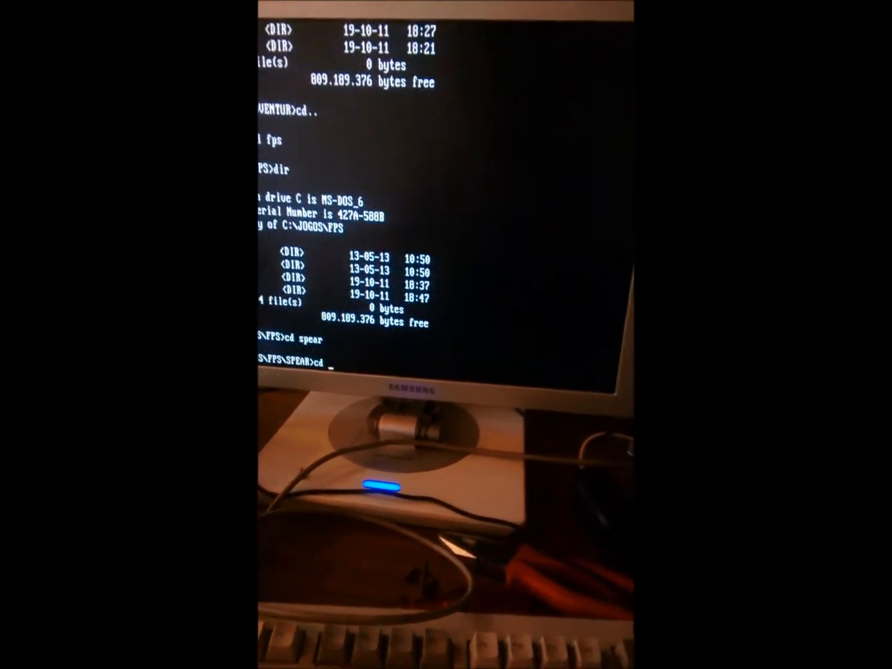